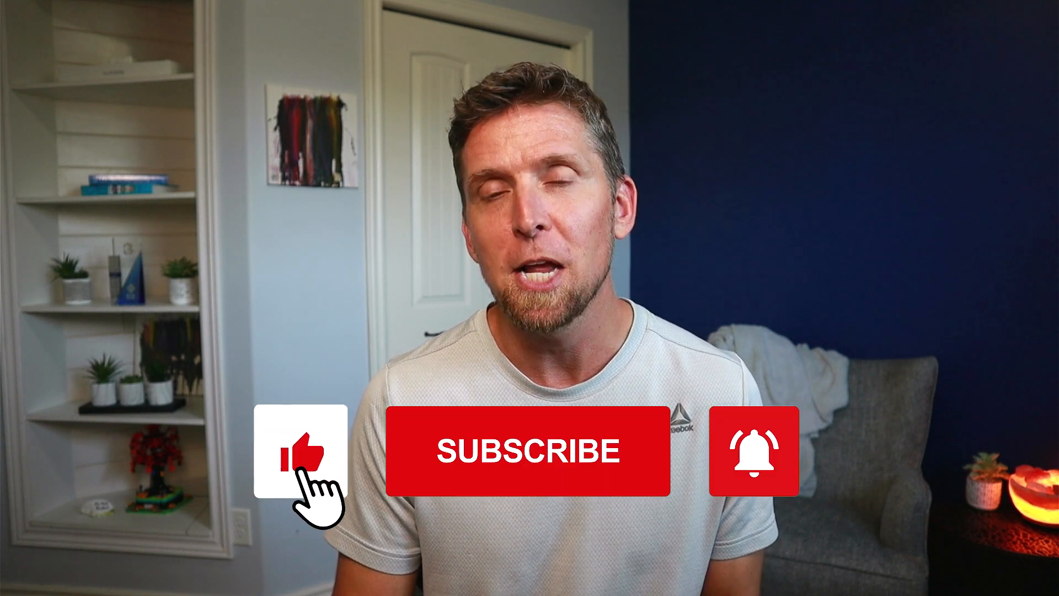
left_click(529, 451)
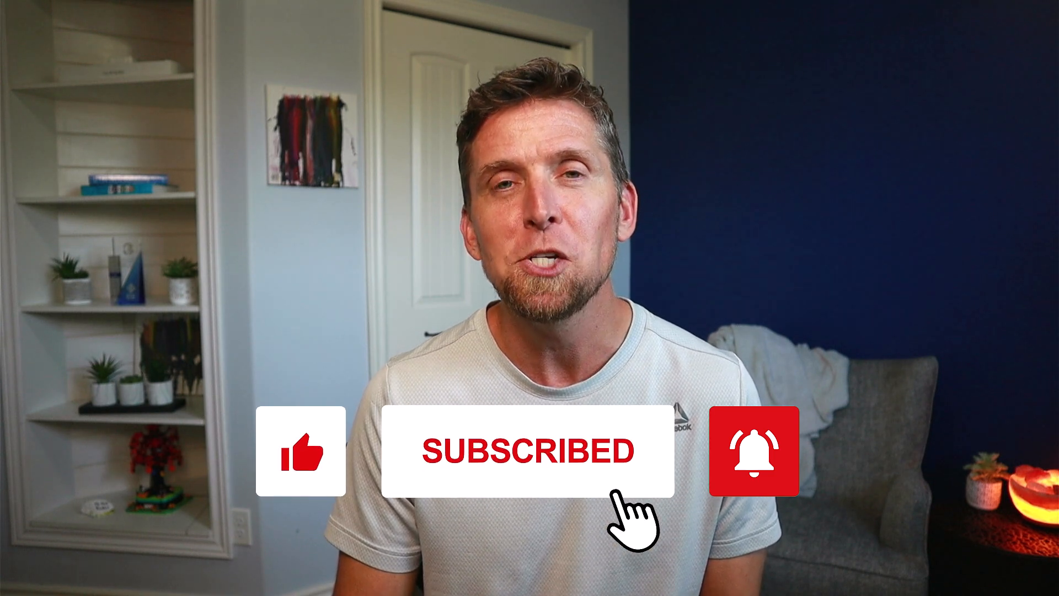